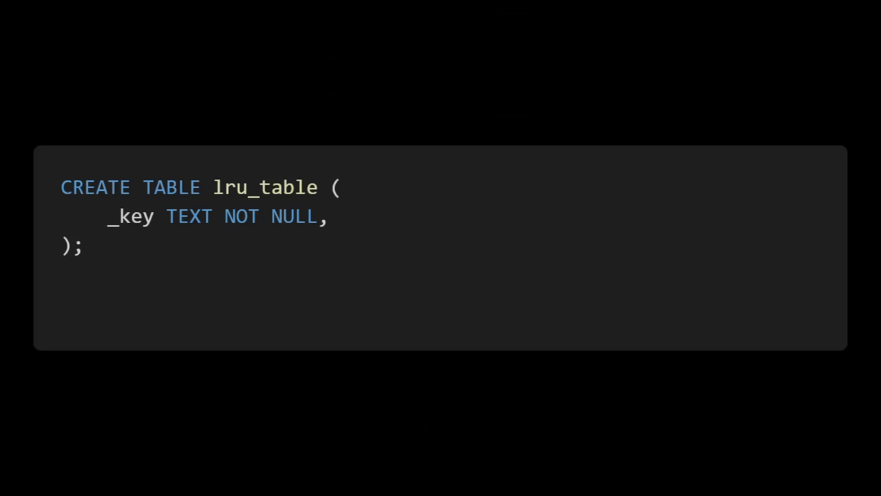
type("_value TEXT NOT NULL,")
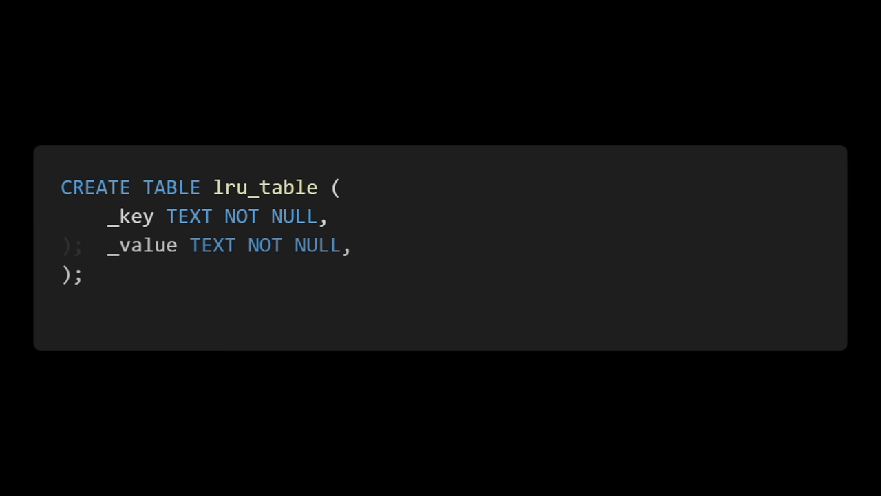